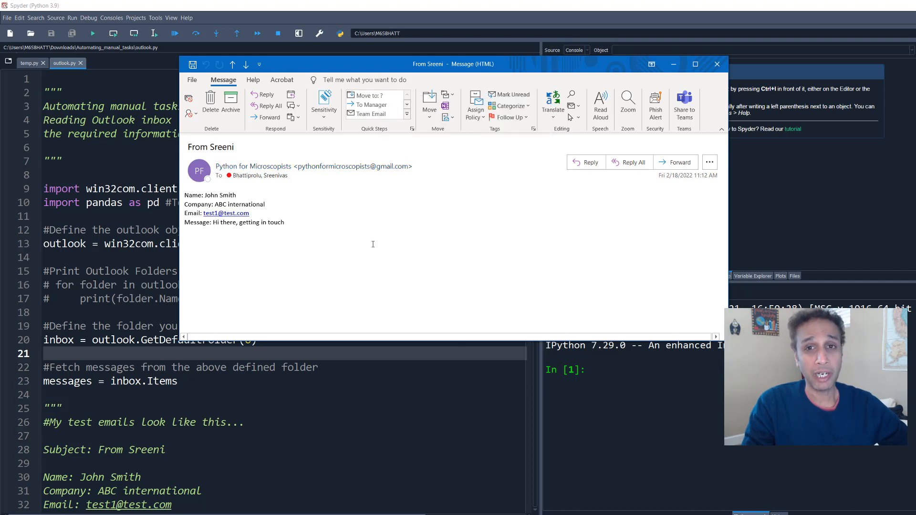
mouse_move(370, 245)
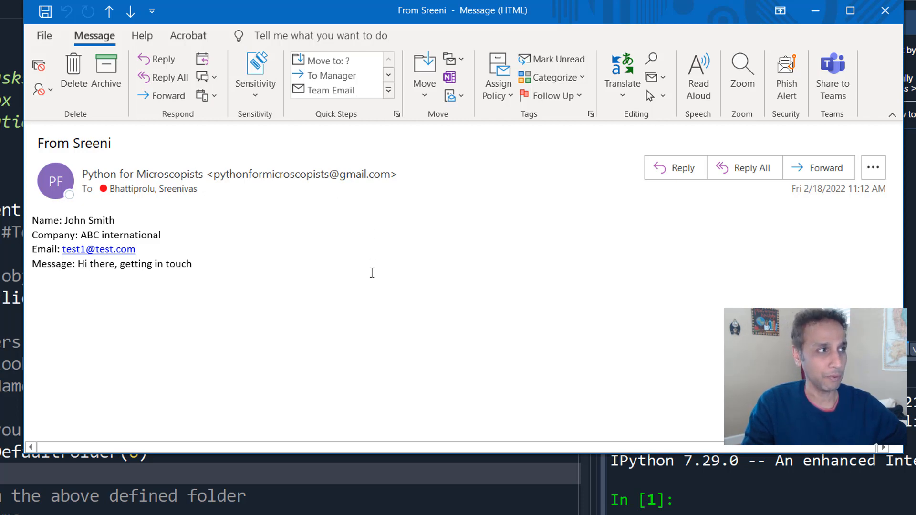
mouse_move(254, 211)
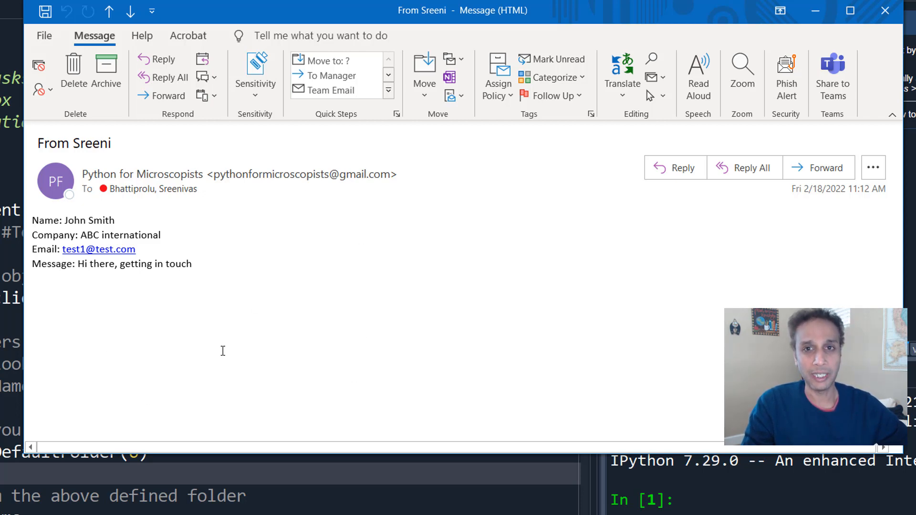
mouse_move(235, 245)
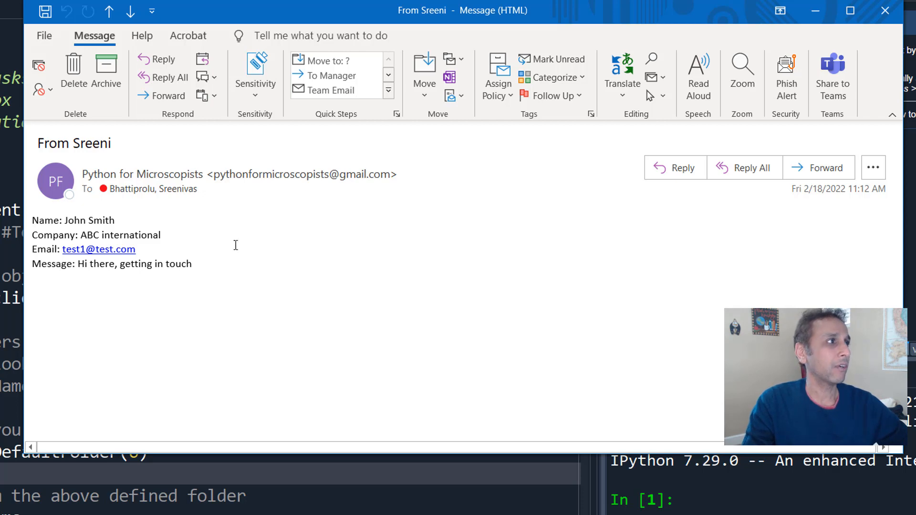
mouse_move(101, 201)
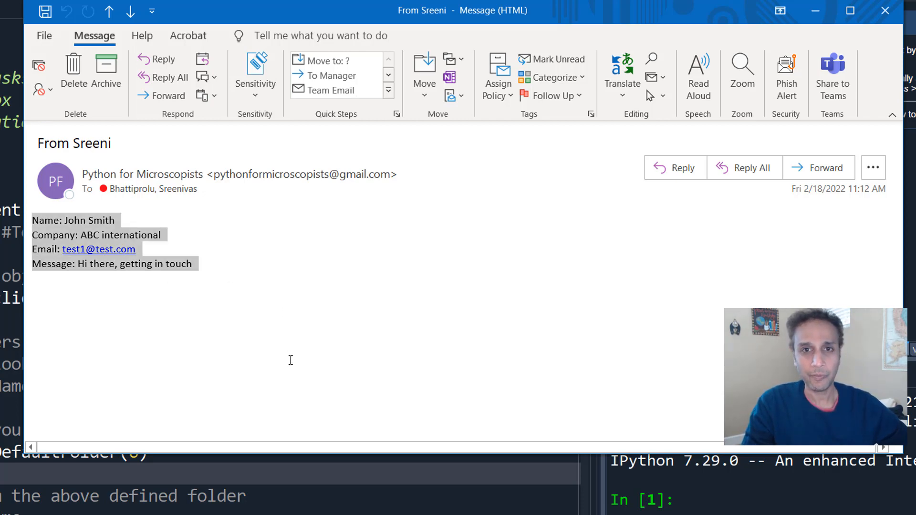
- Deselect the sample email's body text and close the message to return to Spyder
left_click(240, 269)
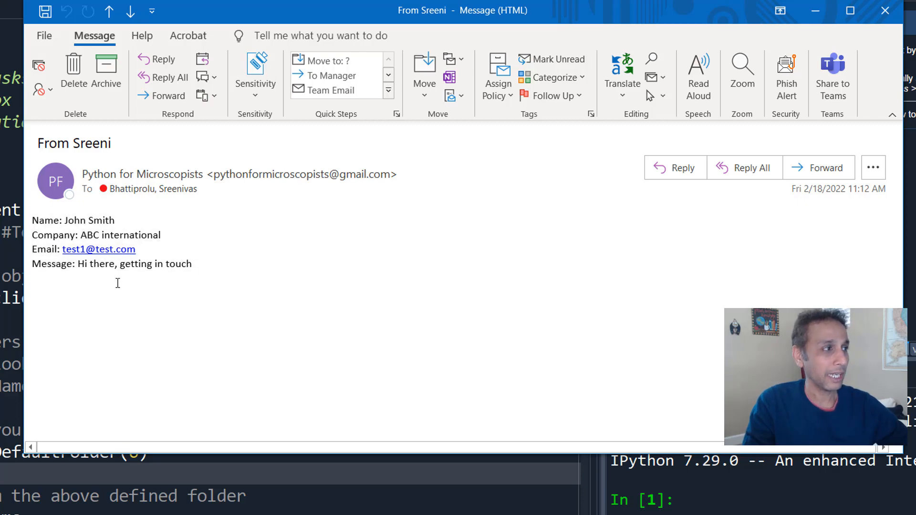
double_click(47, 221)
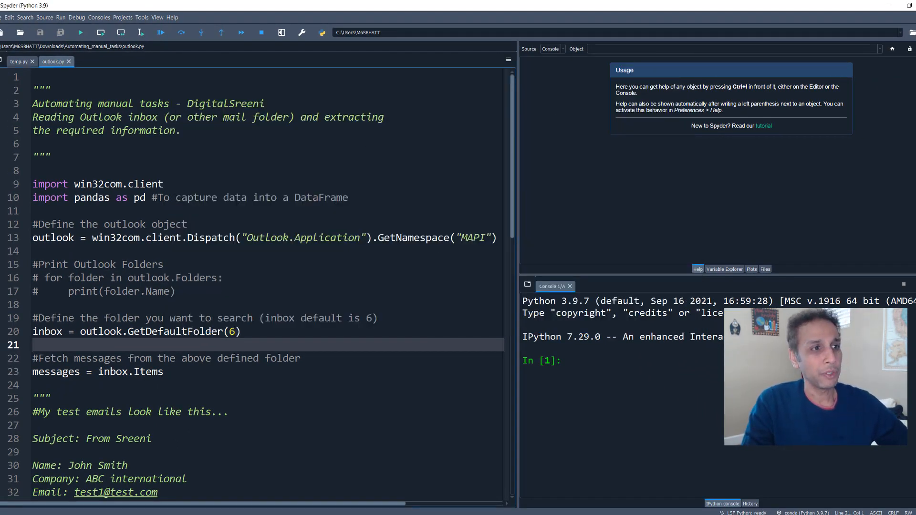
- Add a stray 'aax' line, run the file to show the NameError, then delete it
double_click(575, 301)
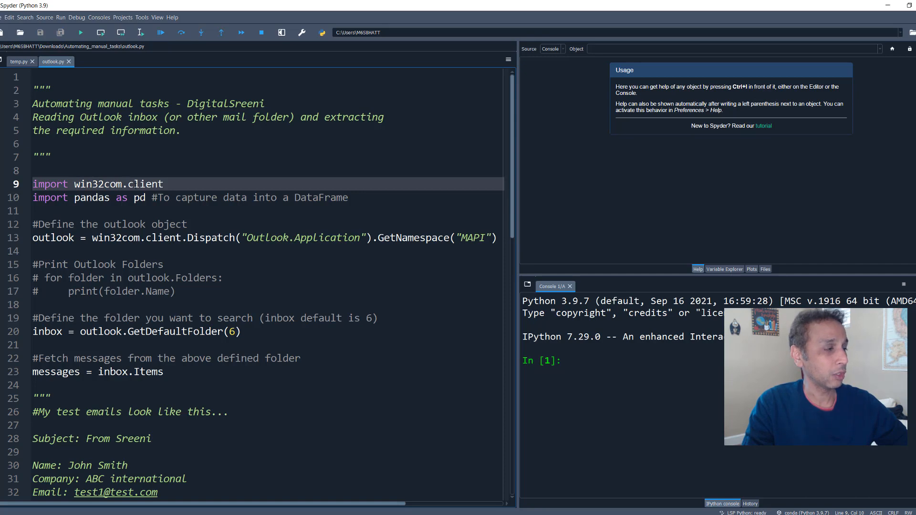
double_click(145, 184)
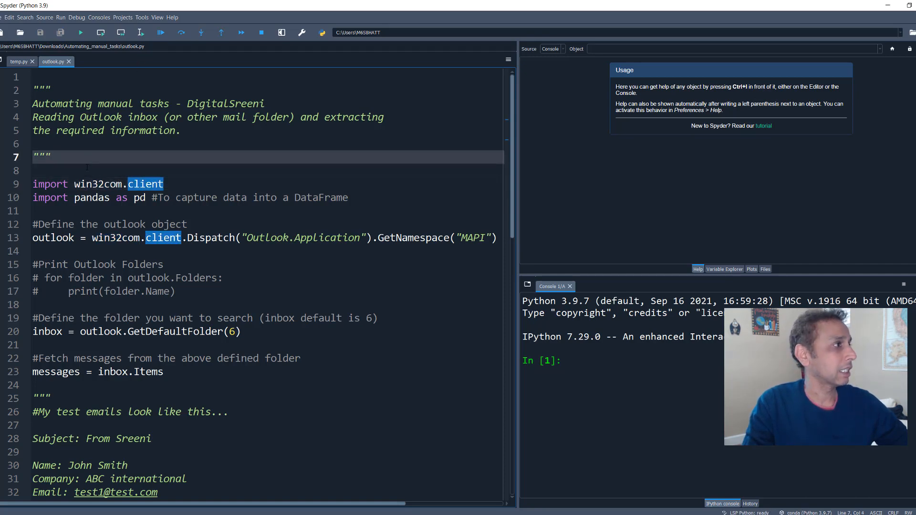
type("aax")
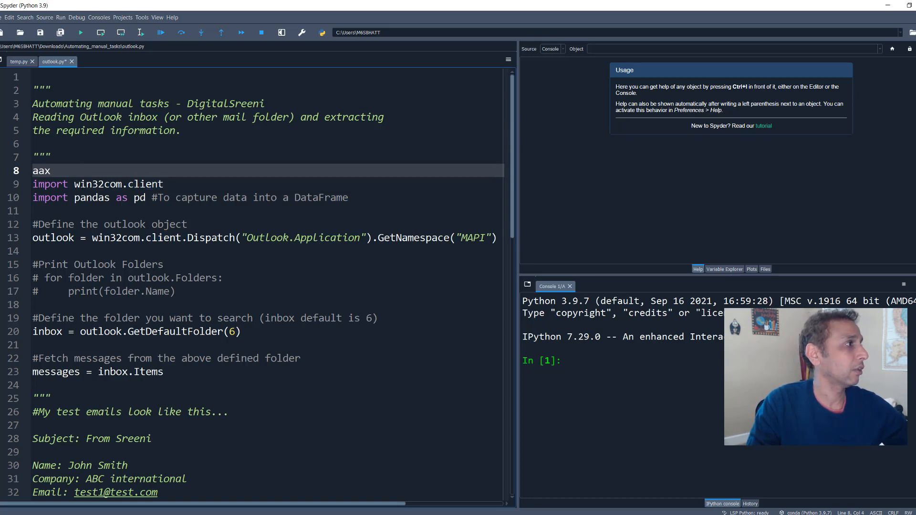
left_click(80, 32)
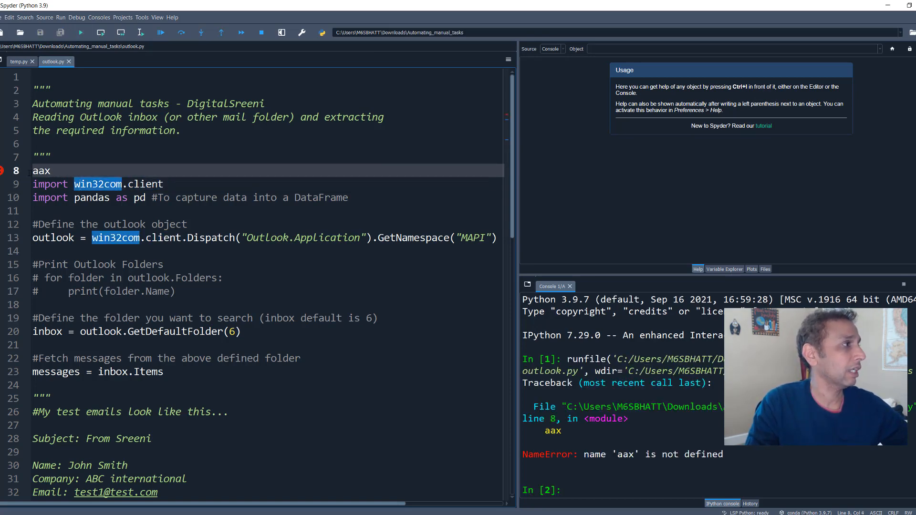
key("backspace")
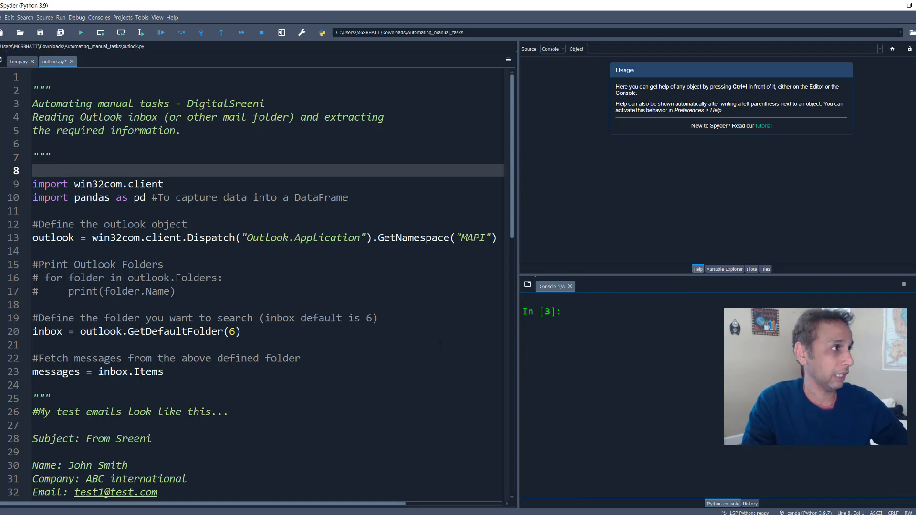
- Run the win32com.client import line with F9, then the pandas import line
left_click(114, 185)
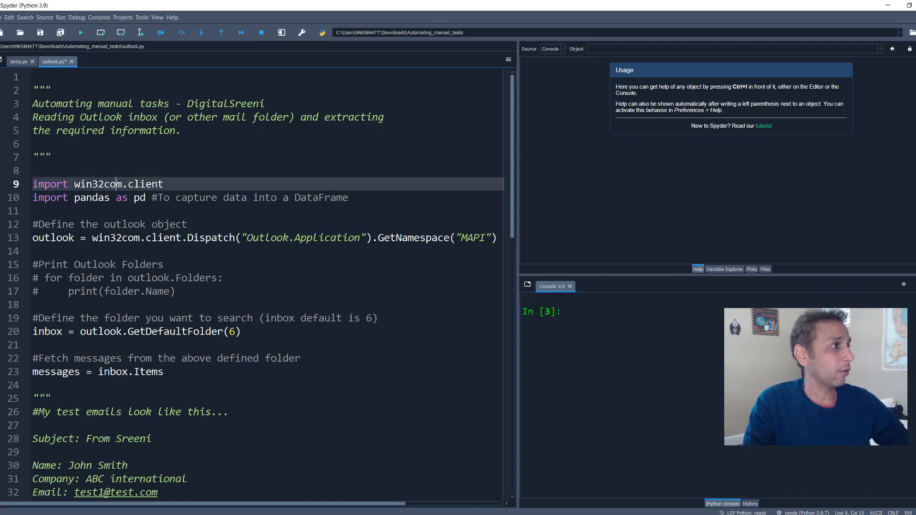
key("F9")
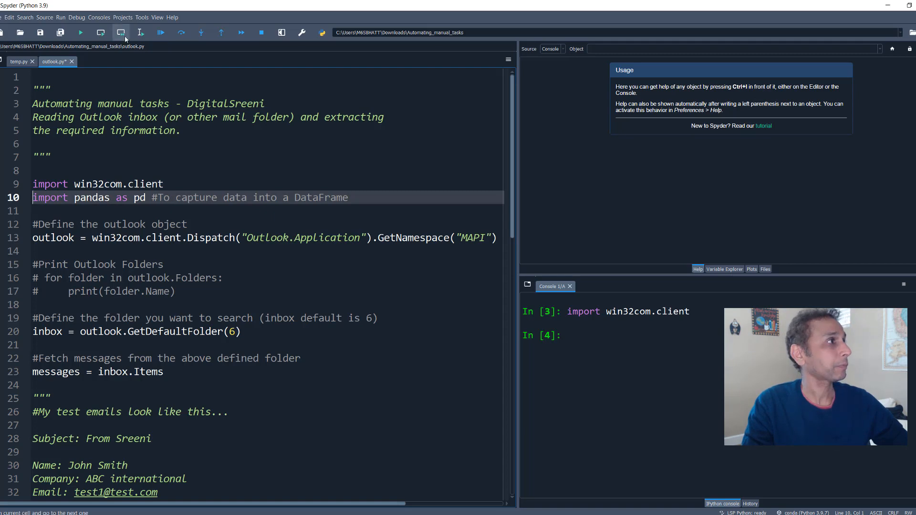
left_click(121, 32)
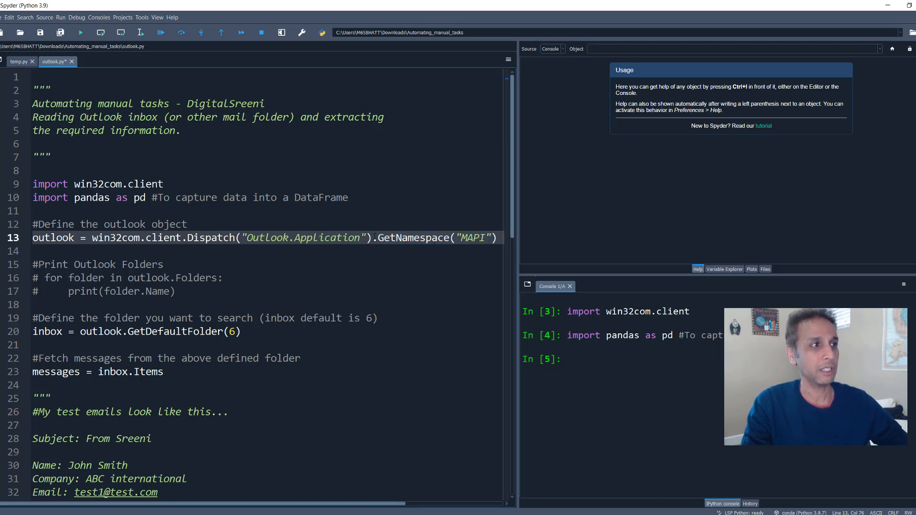
- Highlight the Outlook.Application dispatch string and run the MAPI namespace line
left_click_drag(377, 237, 495, 237)
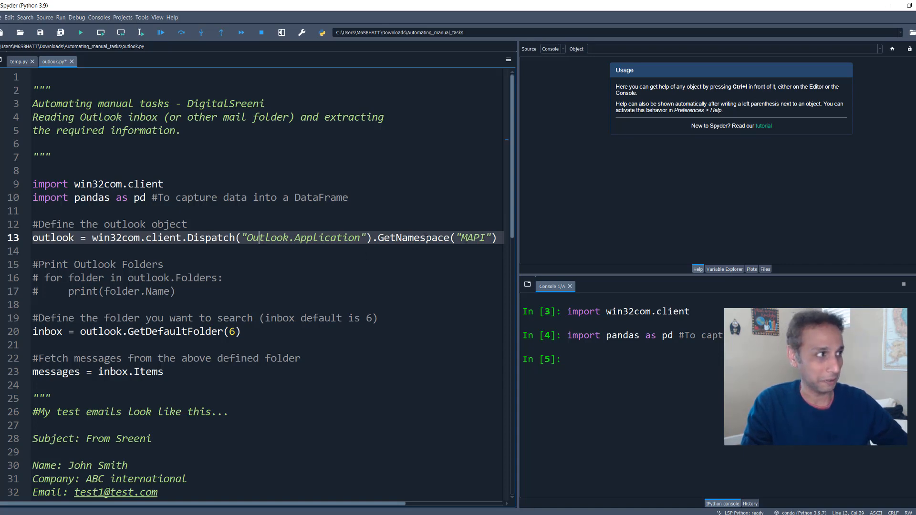
double_click(267, 238)
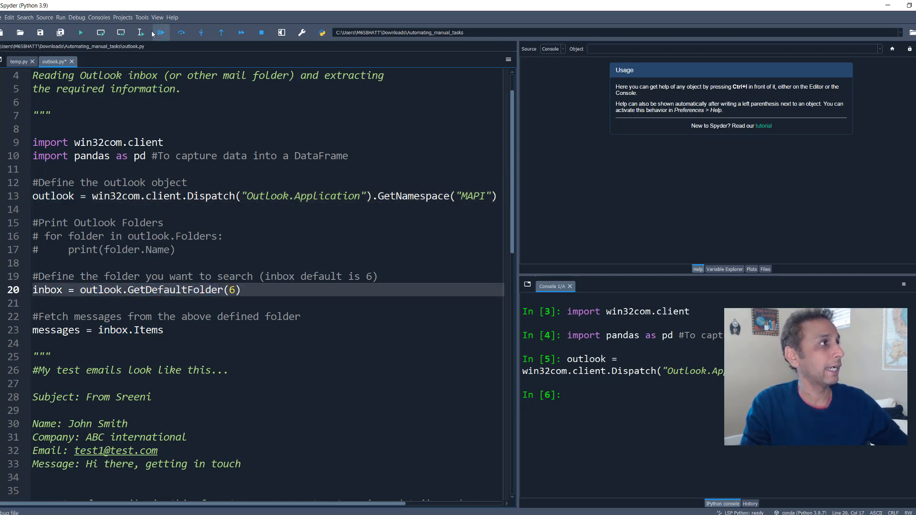
- Run the default inbox folder line, then the messages = inbox.Items line
left_click(140, 32)
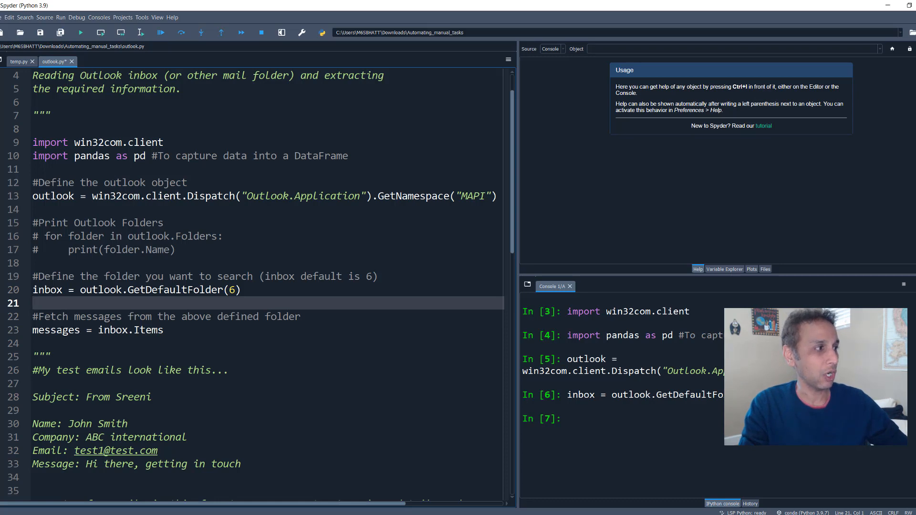
double_click(54, 329)
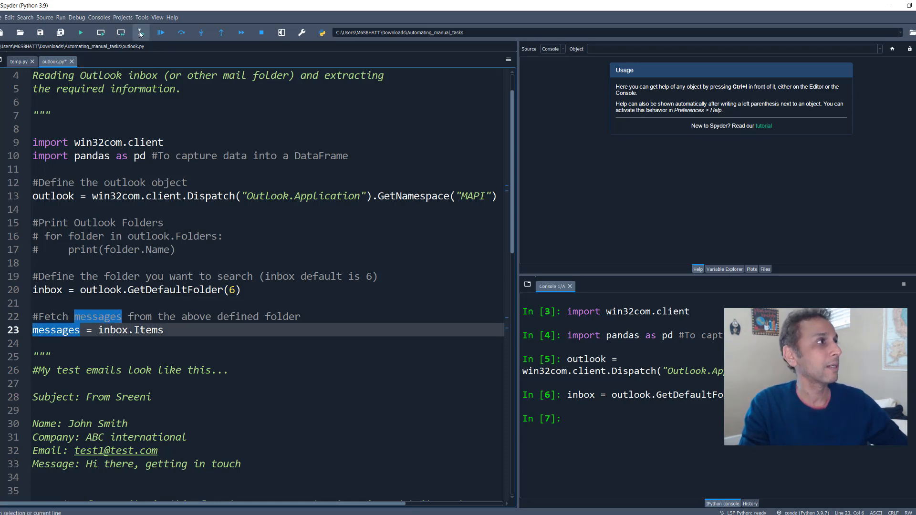
left_click(140, 31)
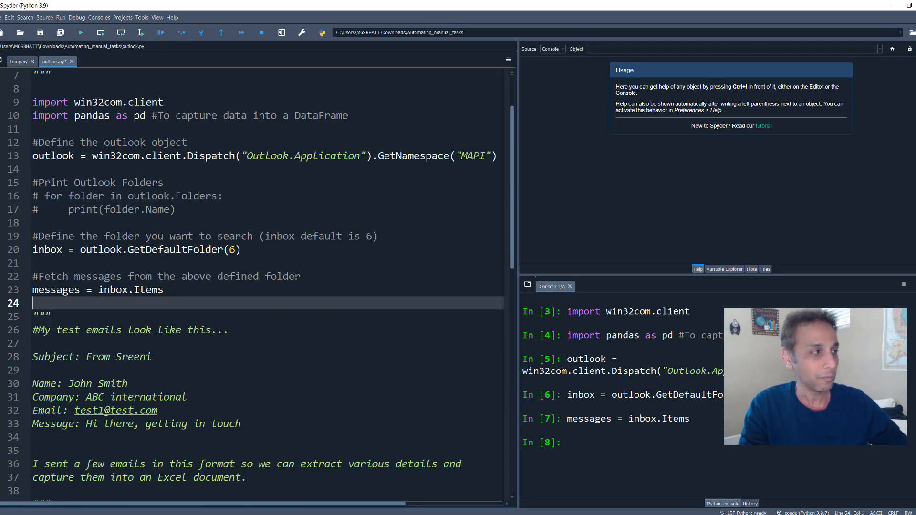
- Scroll down the script, pointing out the Company field and the all_names list
scroll("down", 3)
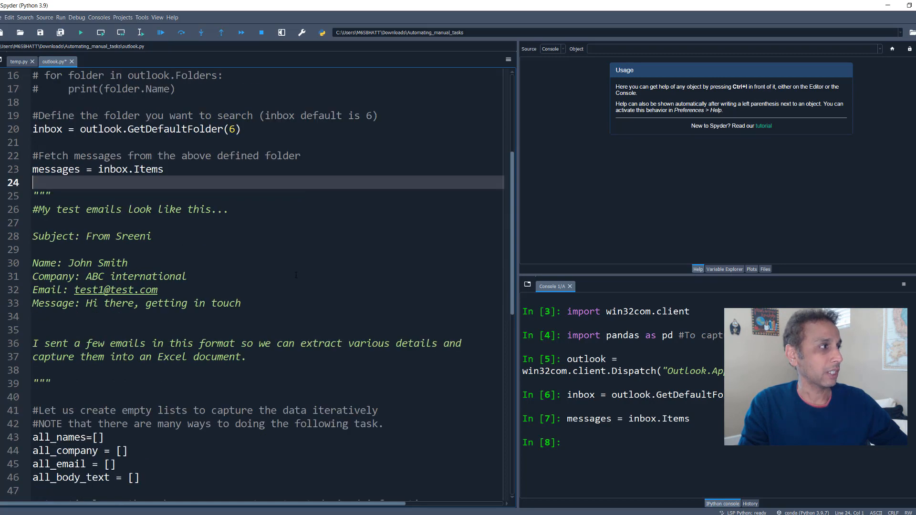
scroll("down", 3)
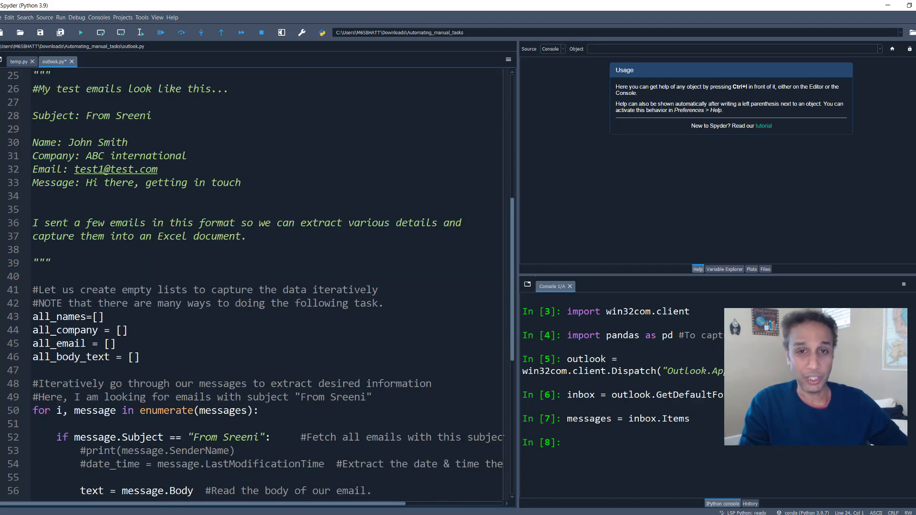
scroll("down", 3)
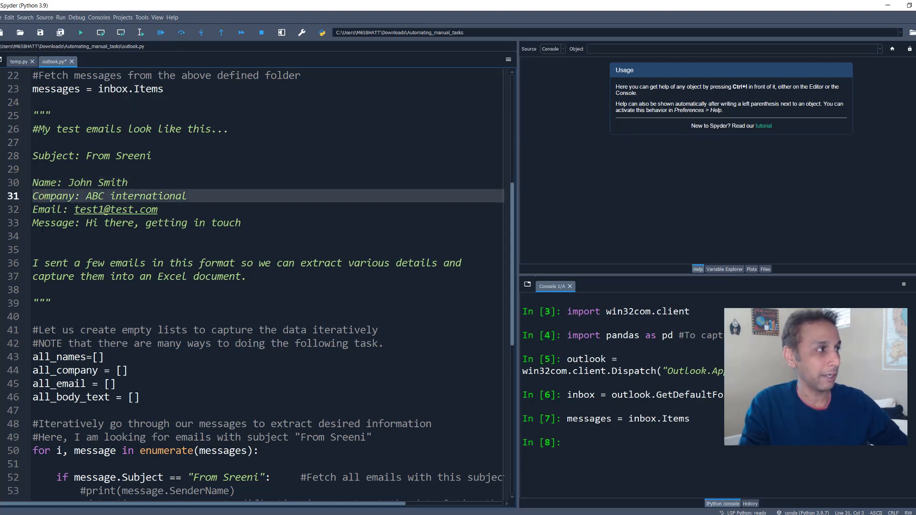
double_click(52, 195)
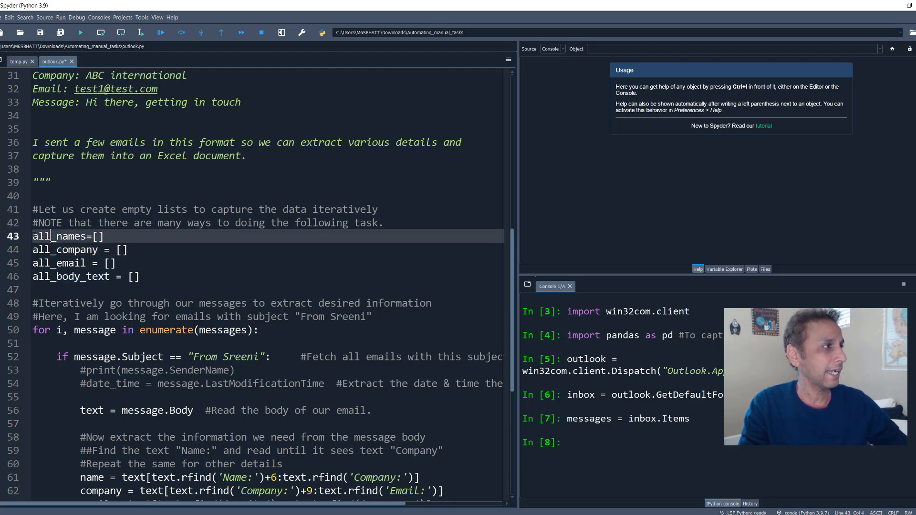
double_click(57, 236)
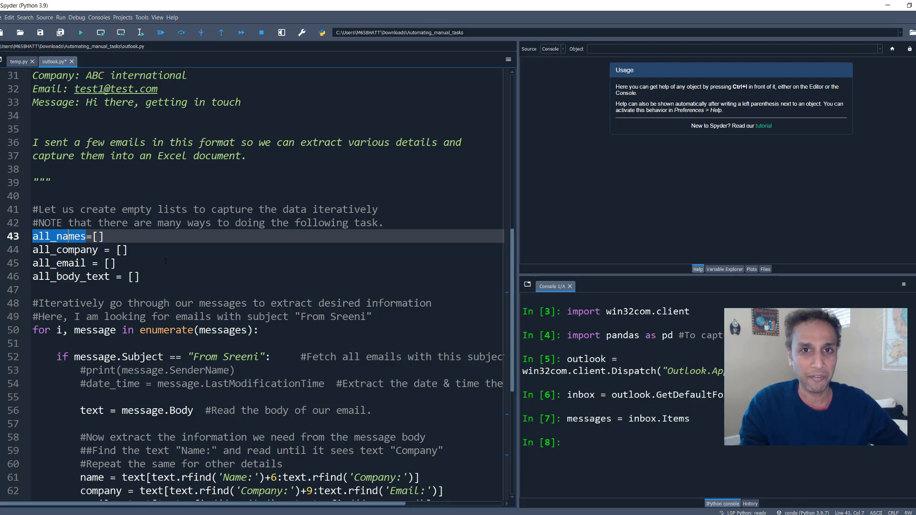
- Run the all_names, all_company, all_email and all_body_text list definitions with F9
scroll("down", 3)
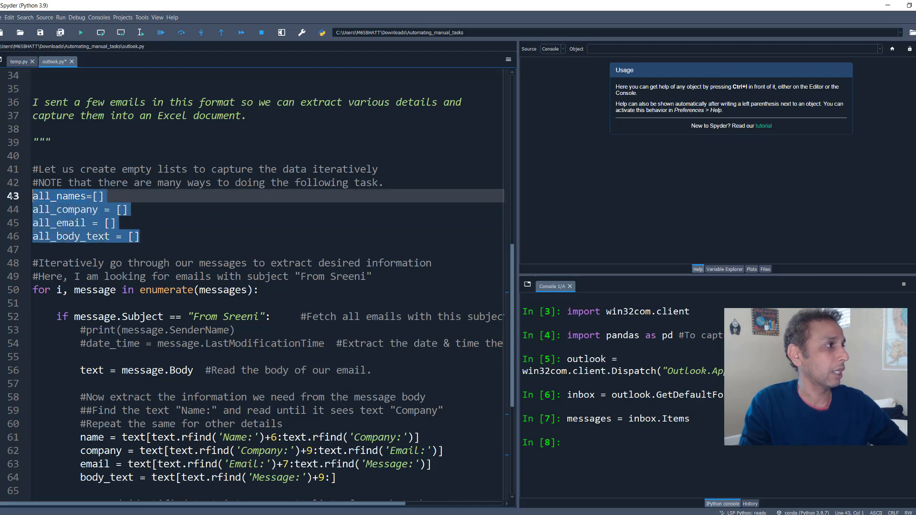
key("f9")
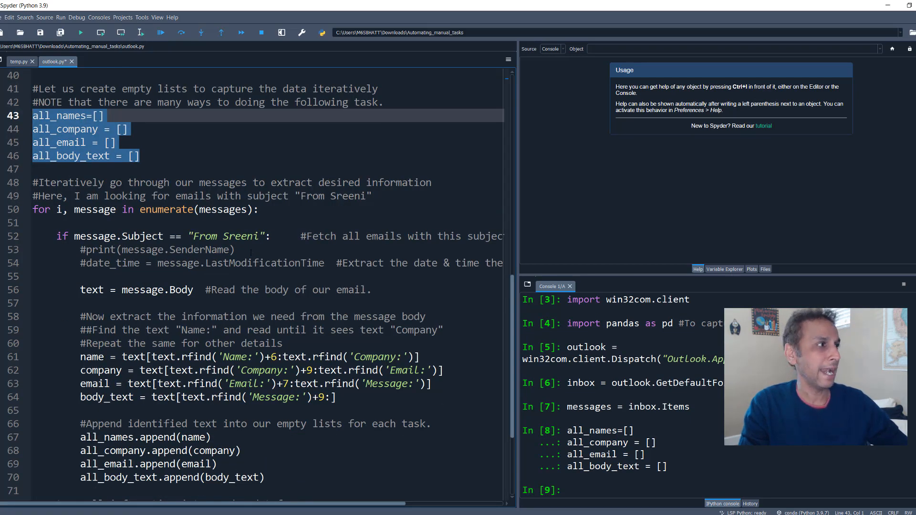
scroll("down", 3)
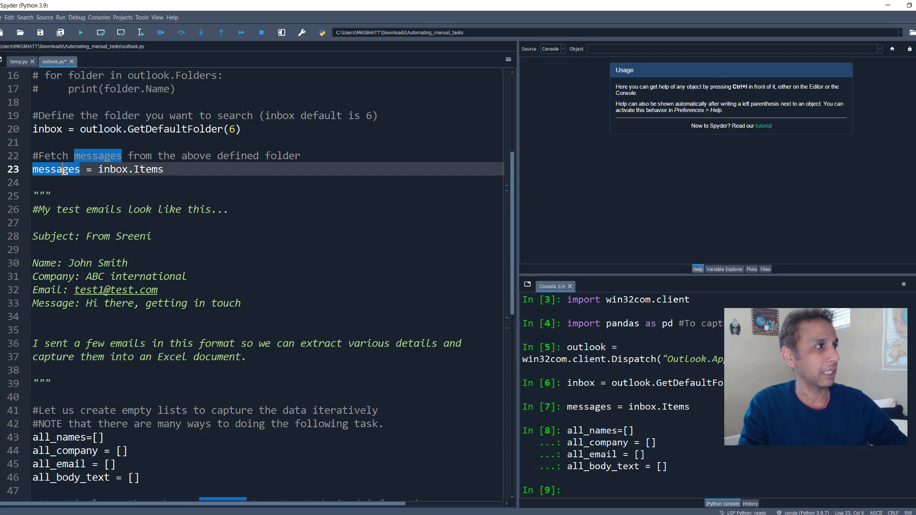
scroll("down", 3)
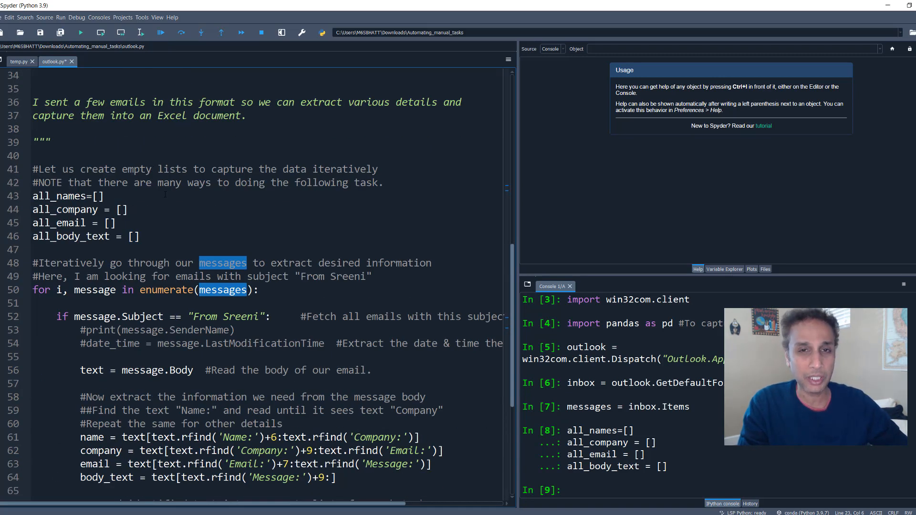
scroll("down", 3)
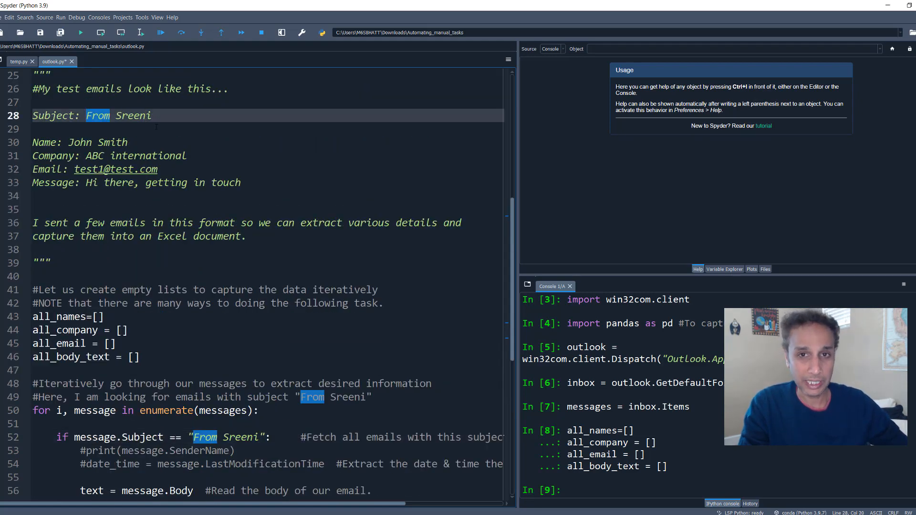
scroll("down", 3)
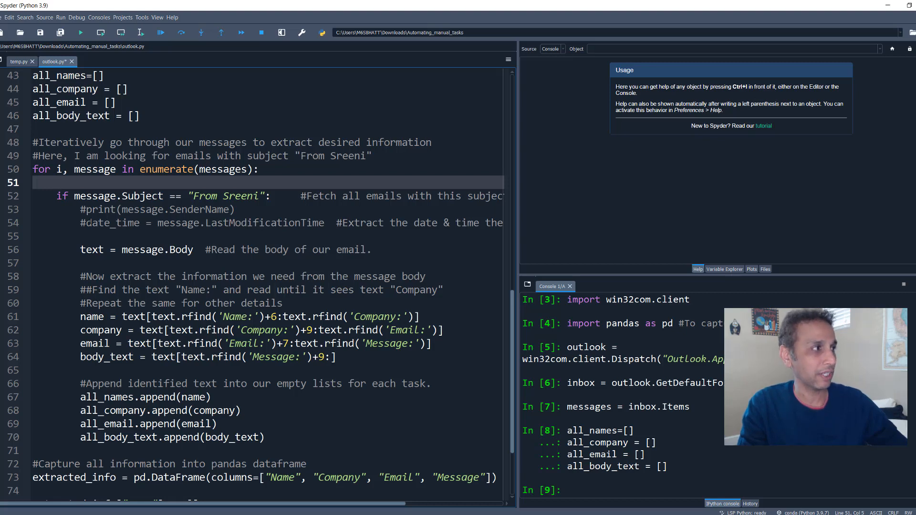
left_click(162, 236)
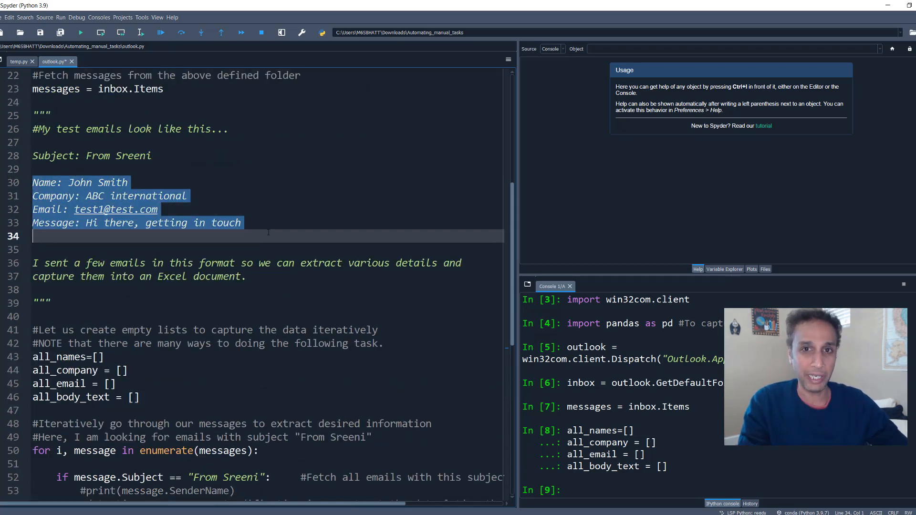
scroll("down", 3)
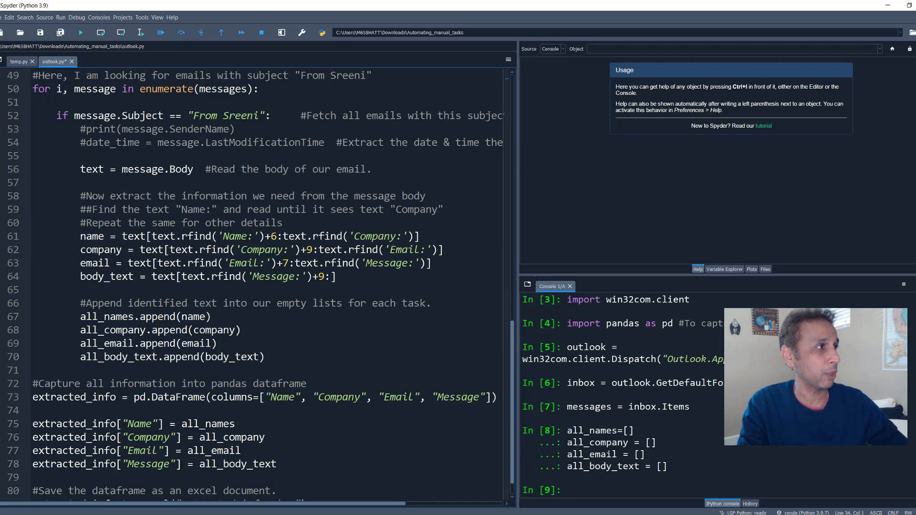
double_click(156, 169)
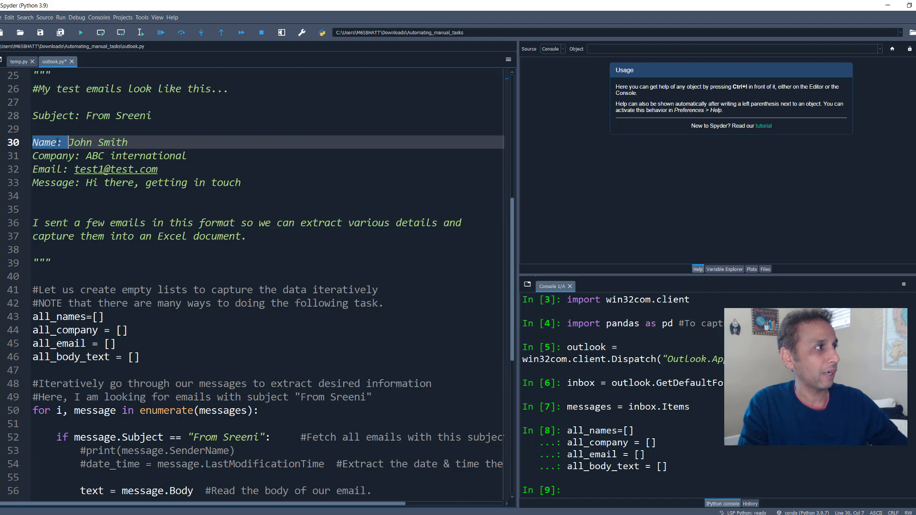
scroll("down", 3)
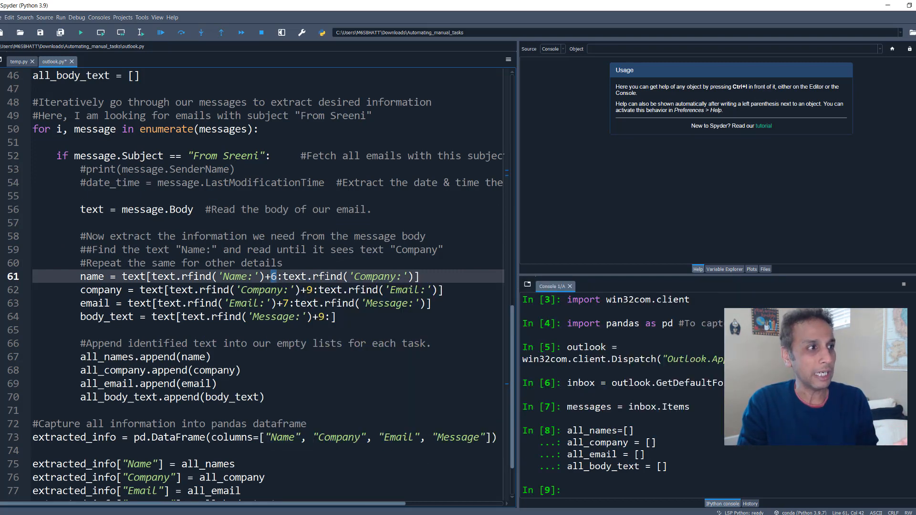
double_click(375, 276)
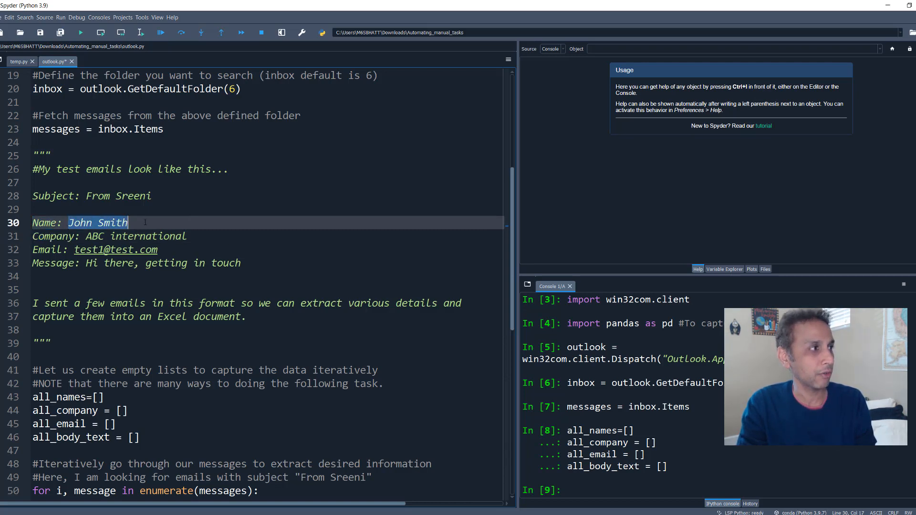
scroll("down", 3)
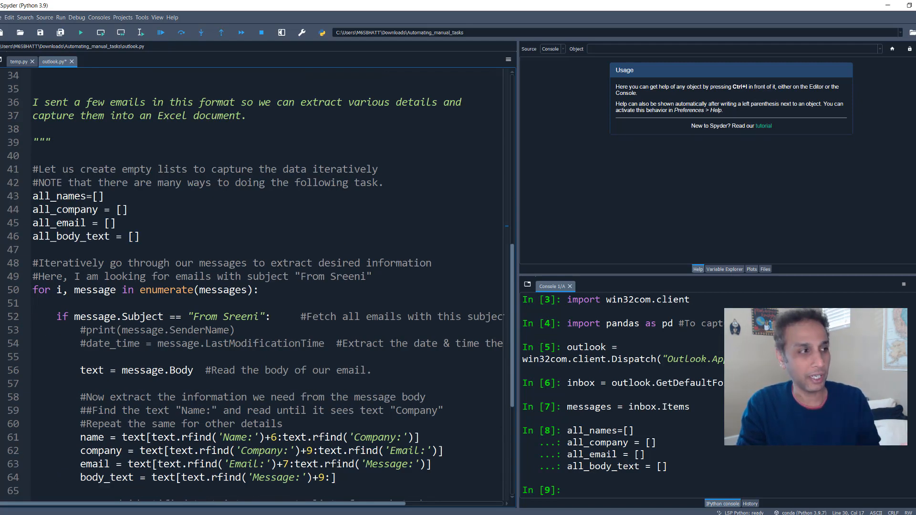
scroll("down", 3)
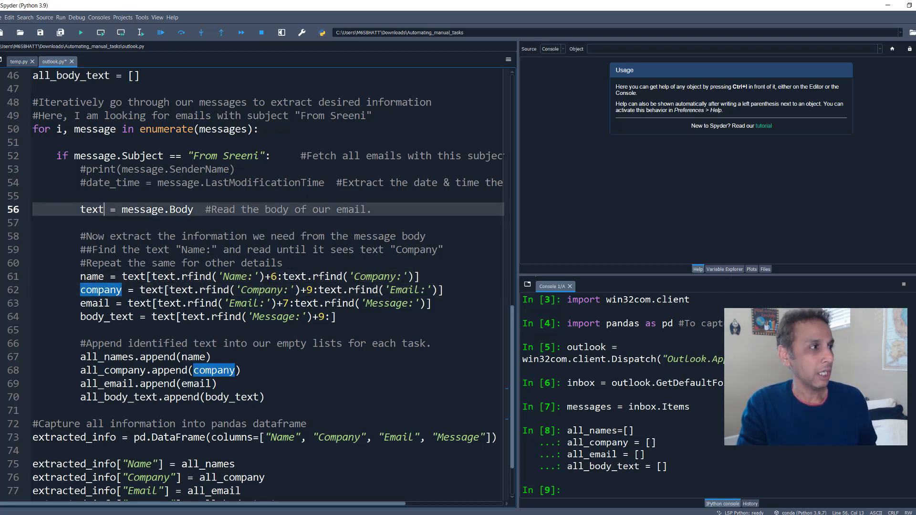
double_click(260, 290)
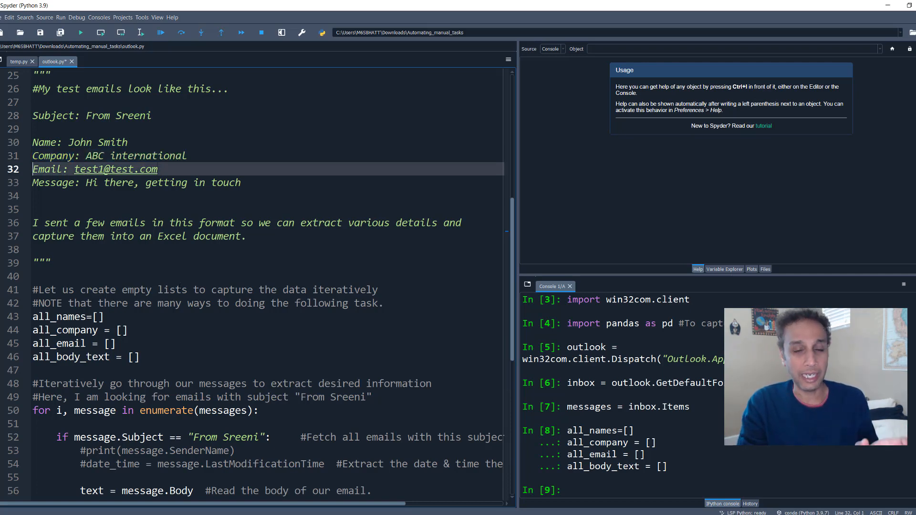
scroll("down", 3)
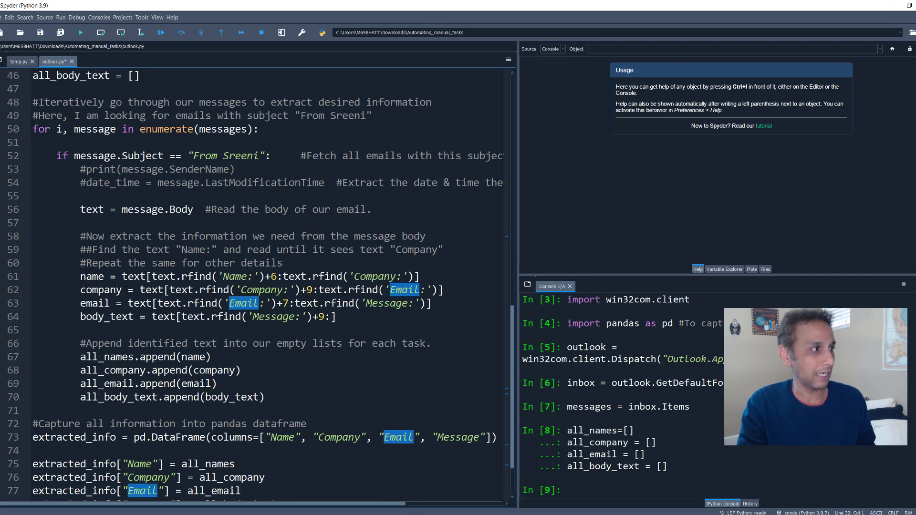
left_click(110, 316)
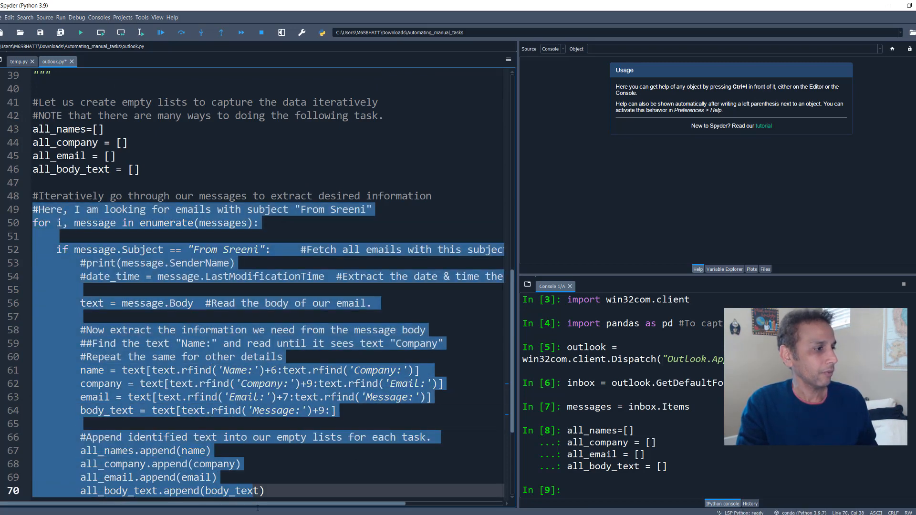
- Run the extraction for-loop on lines 49–70 in the console
scroll("down", 3)
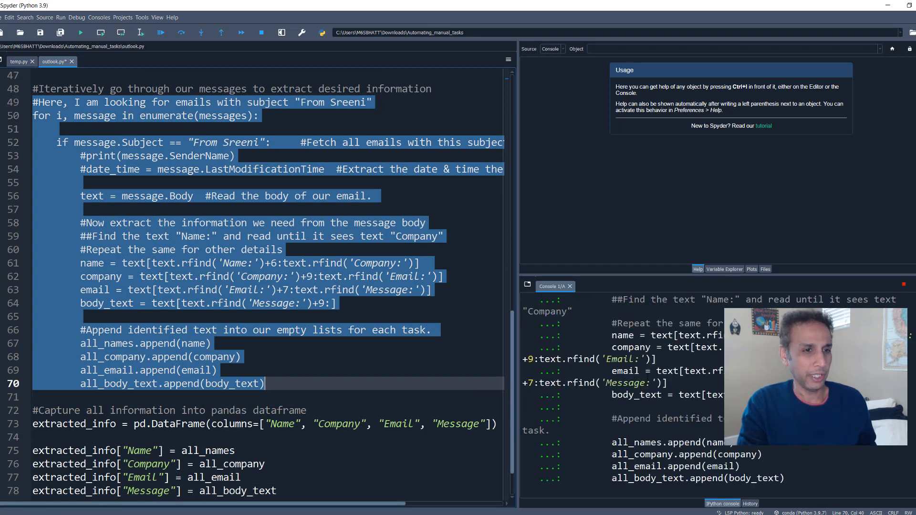
left_click(723, 268)
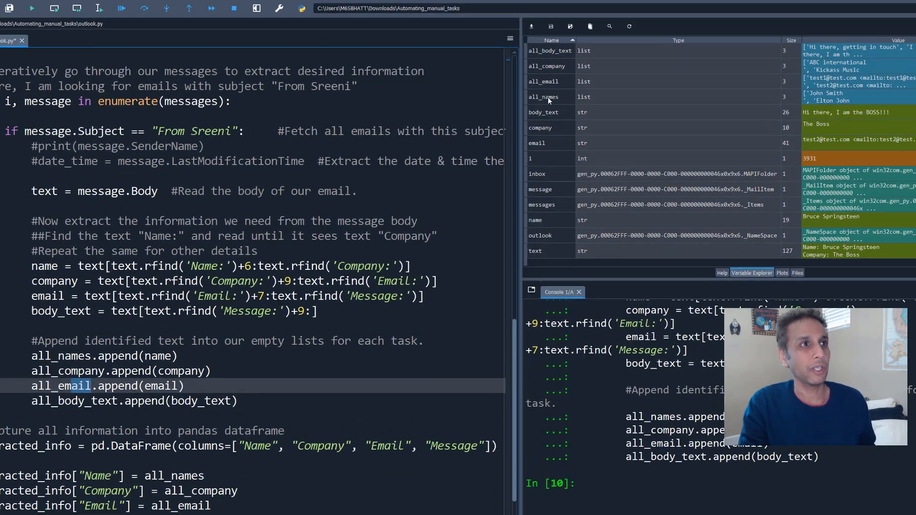
double_click(543, 96)
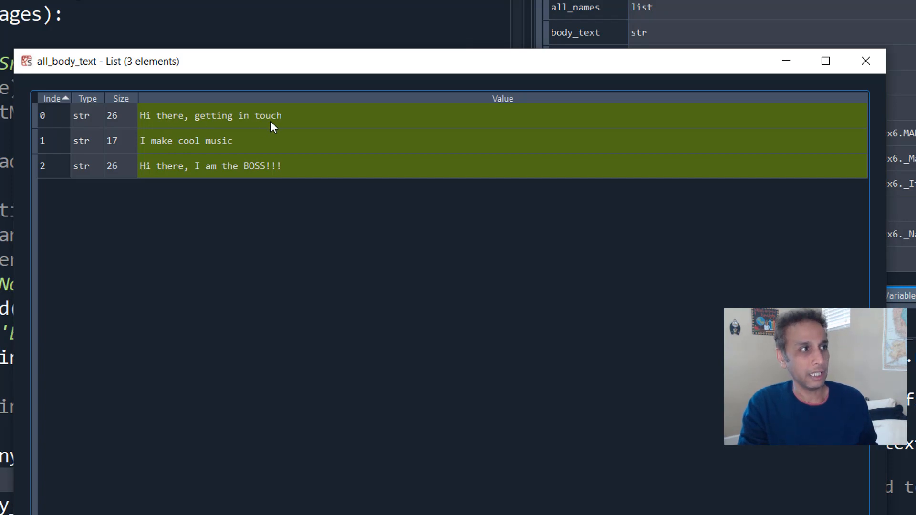
mouse_move(167, 201)
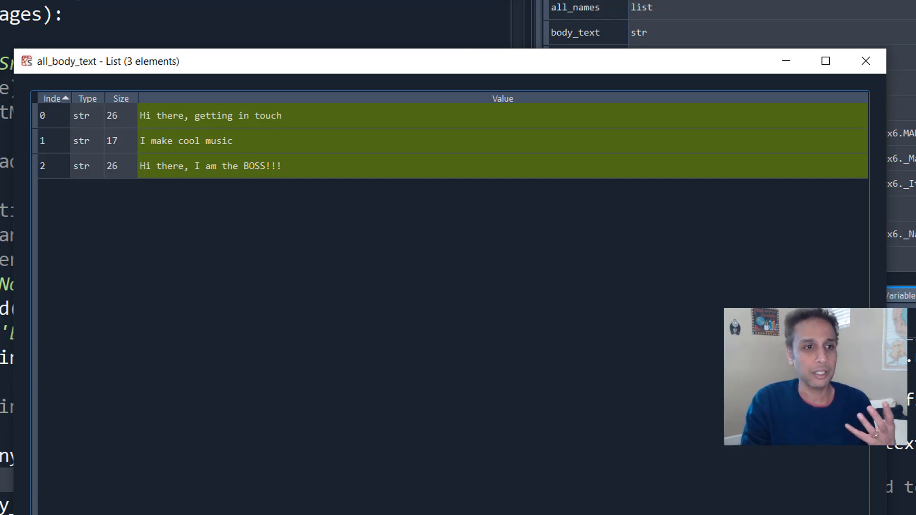
left_click(865, 61)
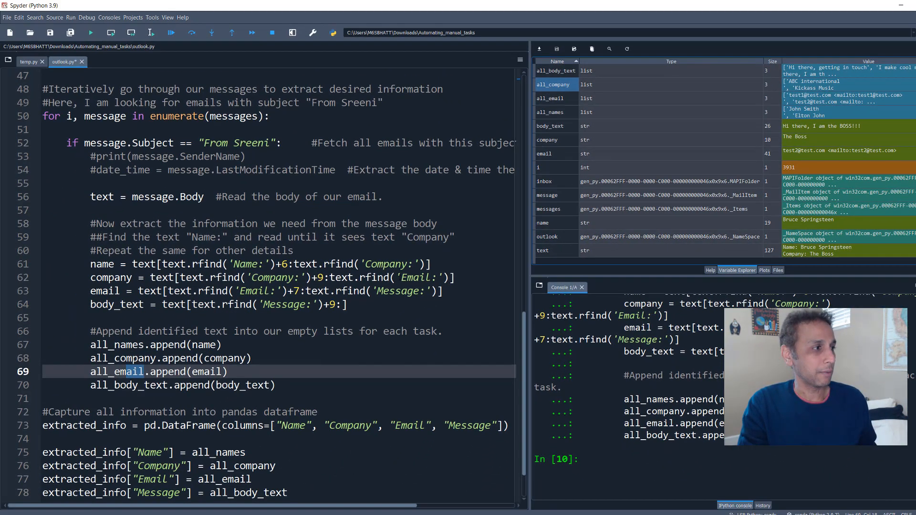
- Run lines 73–78 building extracted_info with Name, Company, Email, Message columns, then view variables
scroll("down", 3)
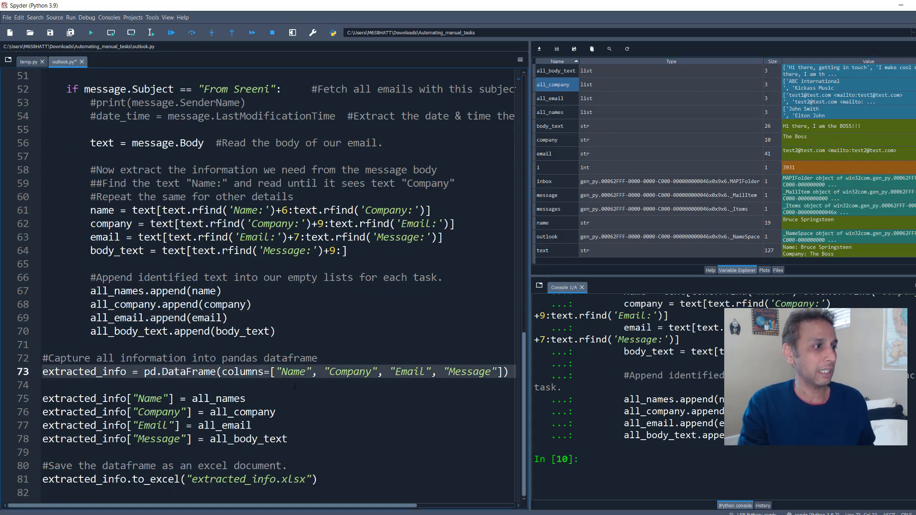
double_click(187, 372)
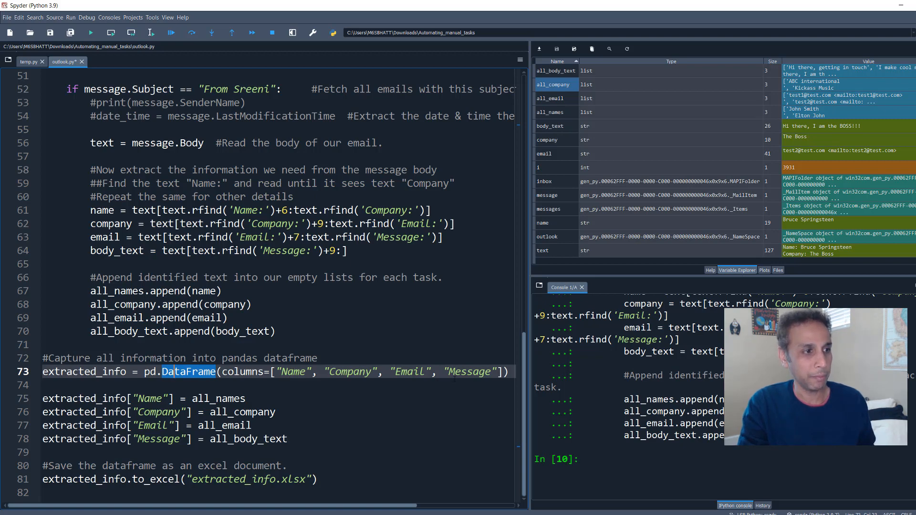
key("F9")
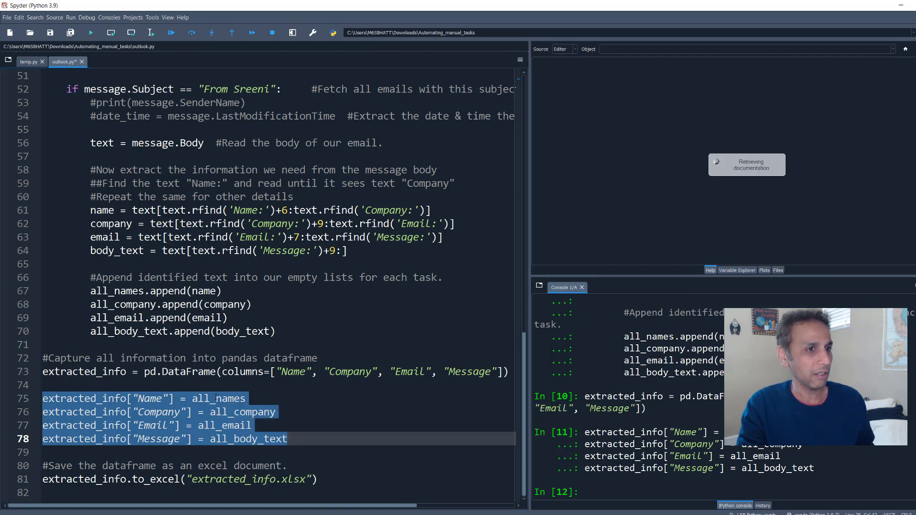
left_click(736, 270)
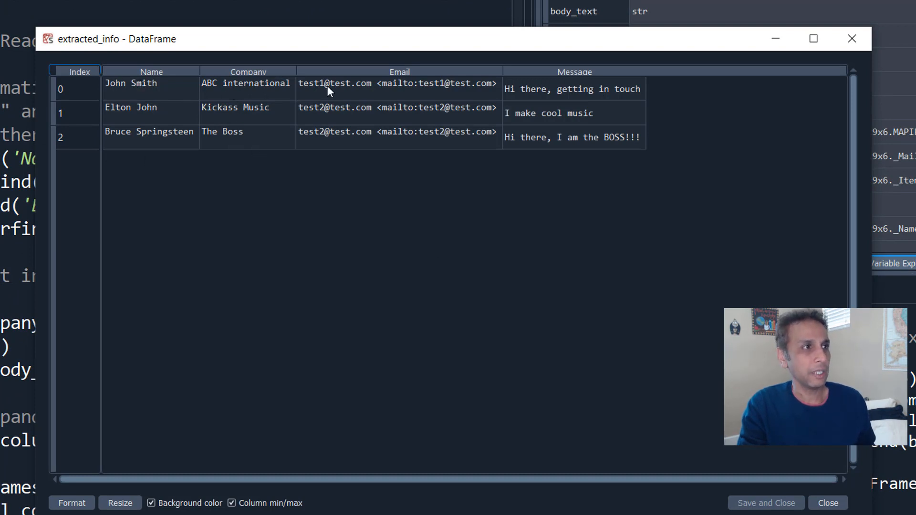
mouse_move(621, 162)
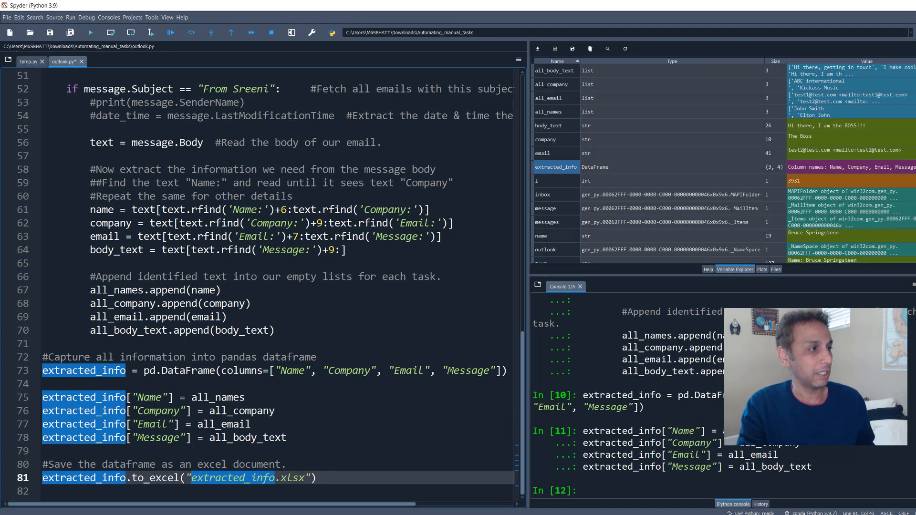
- Run line 81 to write the DataFrame to extracted_info.xlsx
left_click(150, 32)
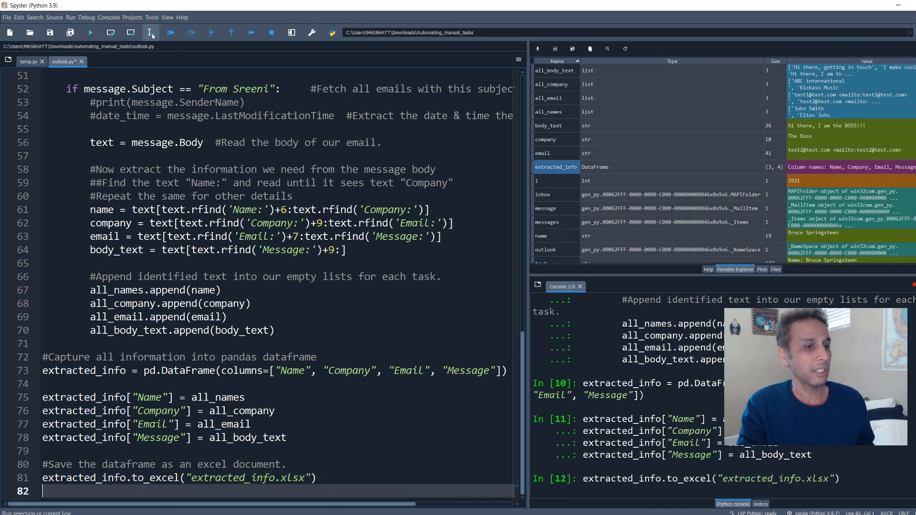